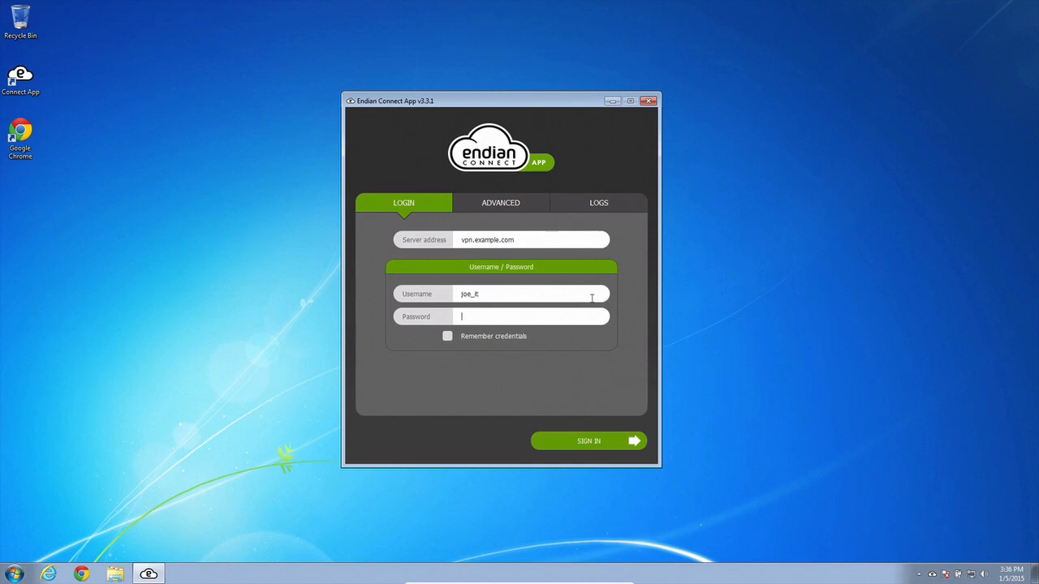
# Enter the IT user's password and sign in to vpn.example.com.
pyautogui.write('••••••')
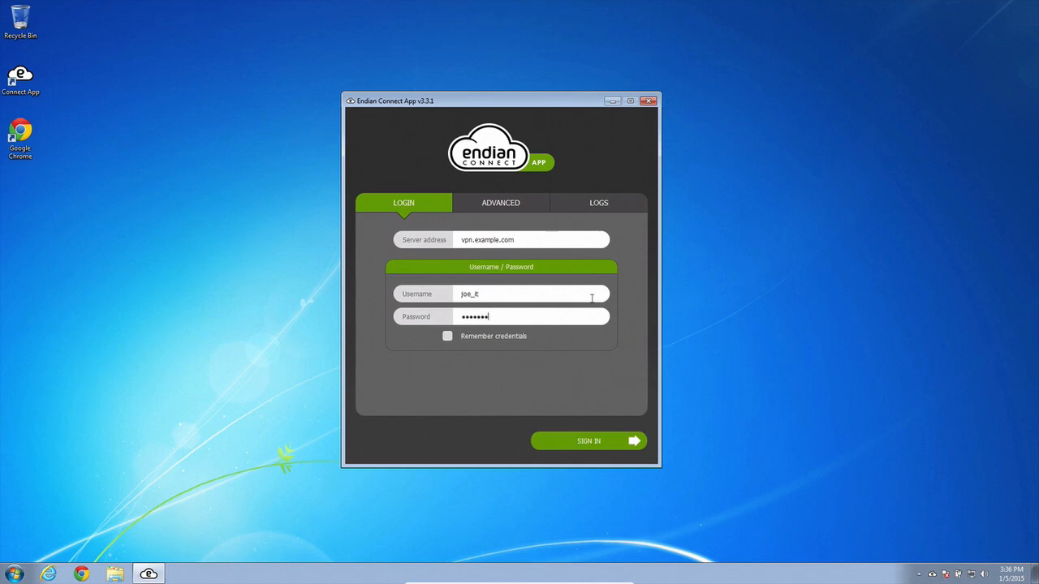
pyautogui.click(588, 441)
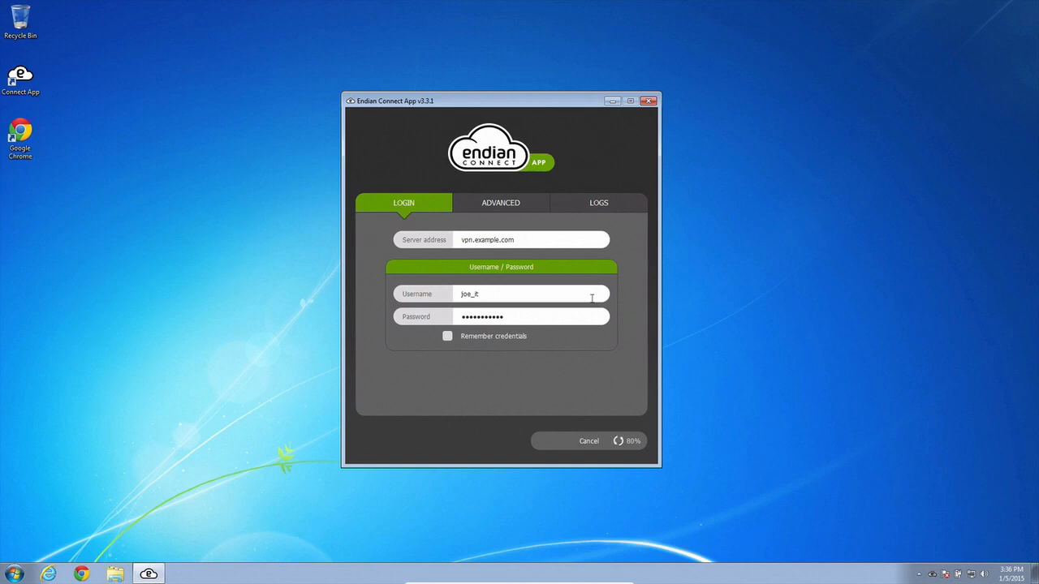
pyautogui.click(627, 440)
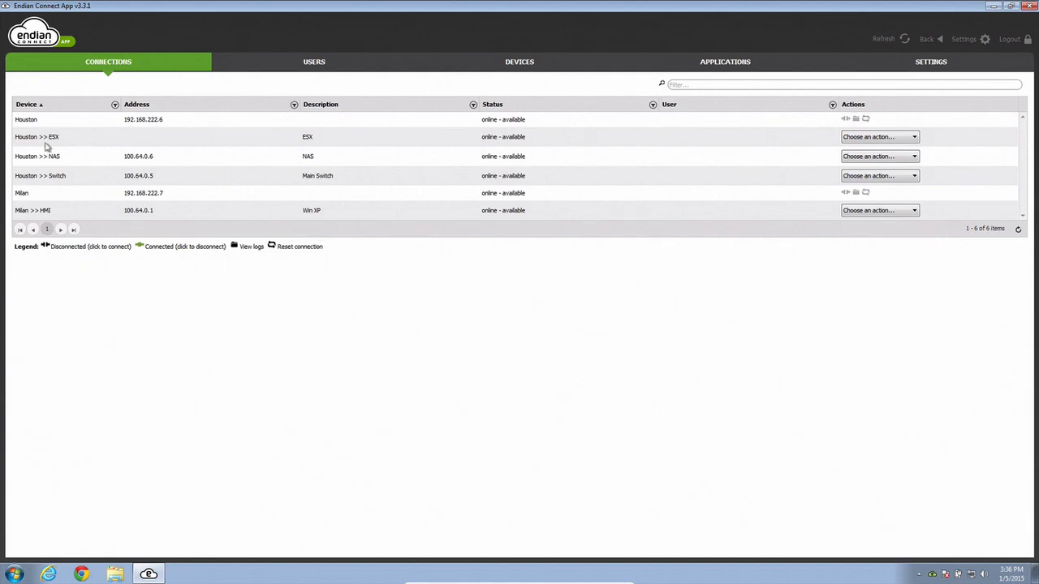
pyautogui.moveTo(53, 159)
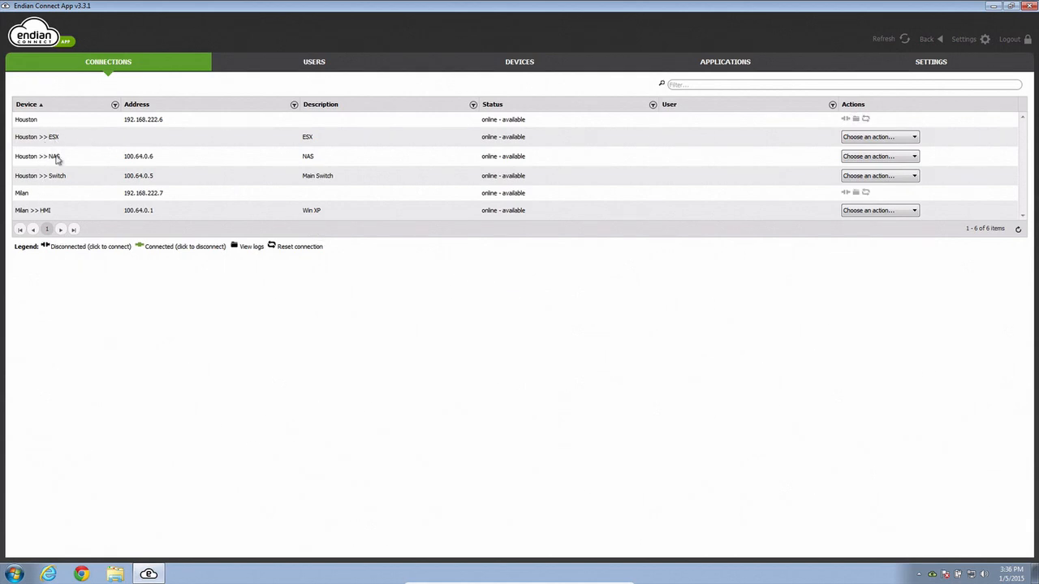
pyautogui.moveTo(168, 159)
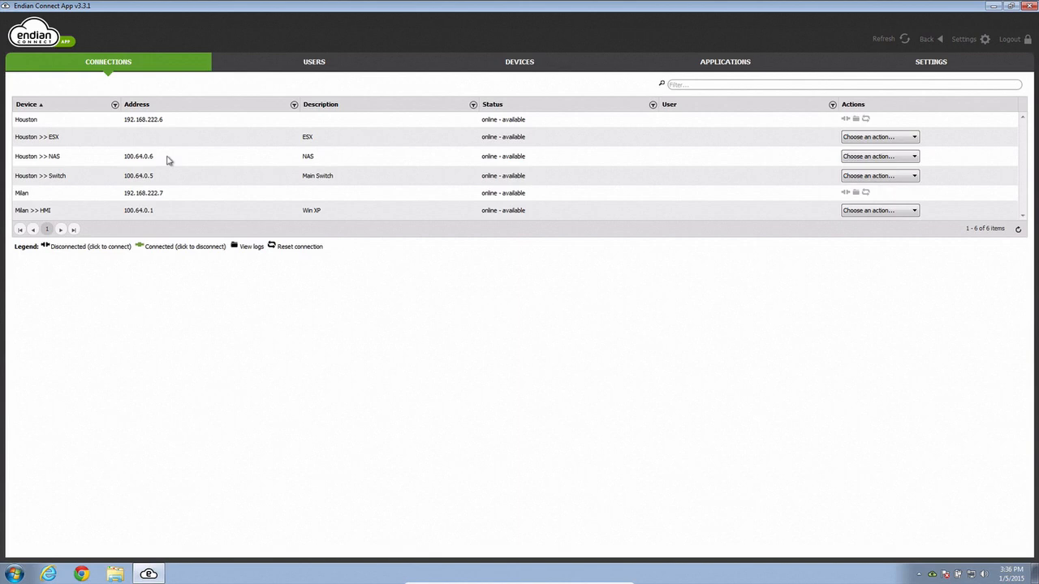
pyautogui.moveTo(343, 149)
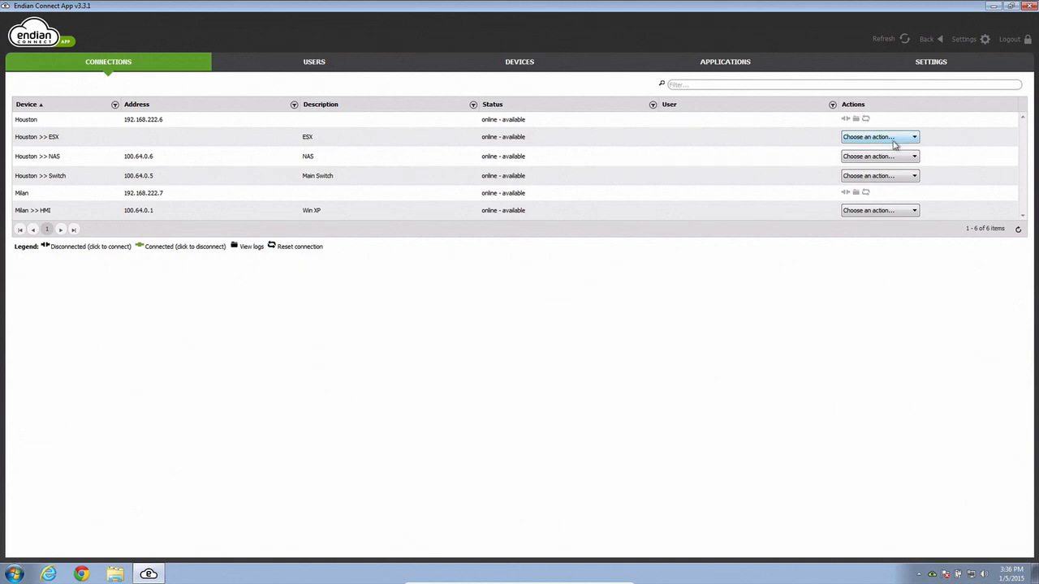
# Open the Houston Switch web interface and start an RDP session to Milan HMI.
pyautogui.click(911, 137)
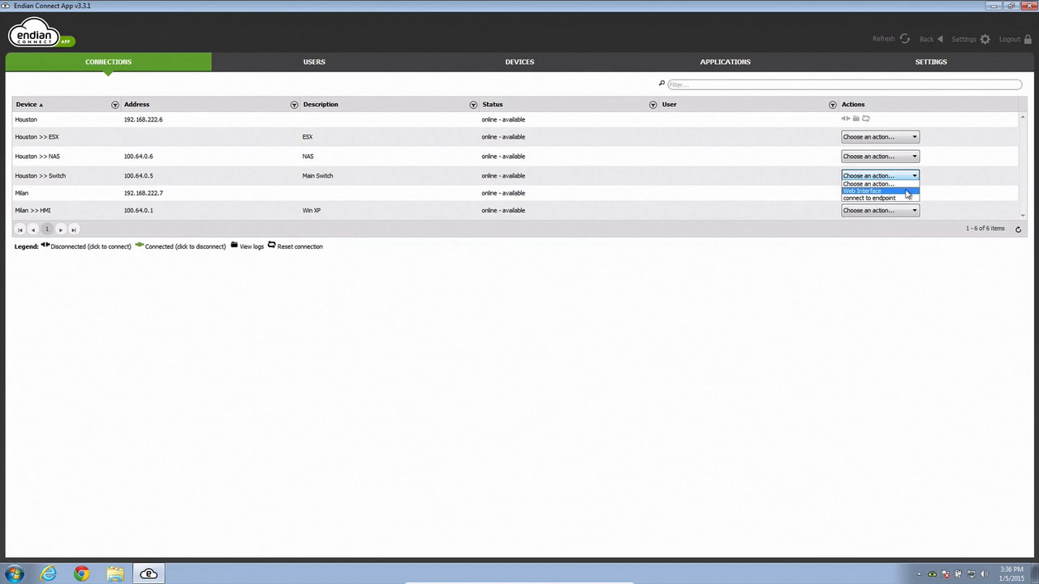
pyautogui.click(867, 192)
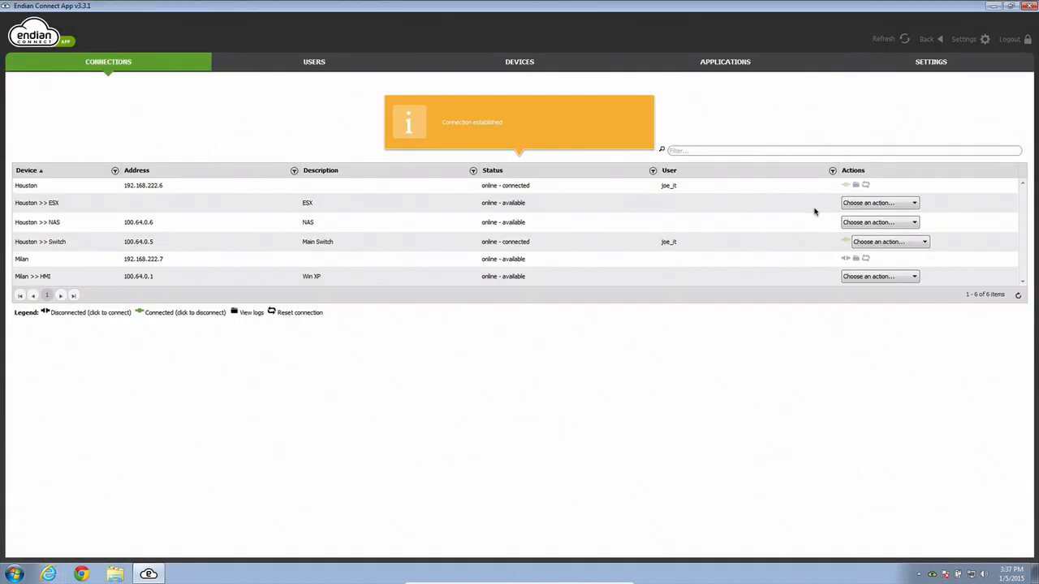
pyautogui.moveTo(47, 284)
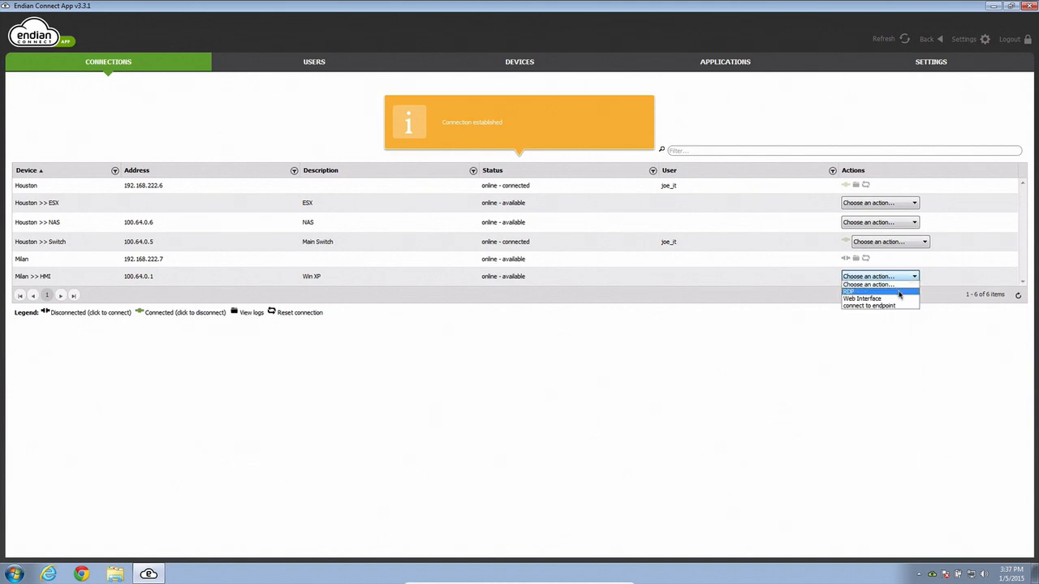
pyautogui.click(852, 292)
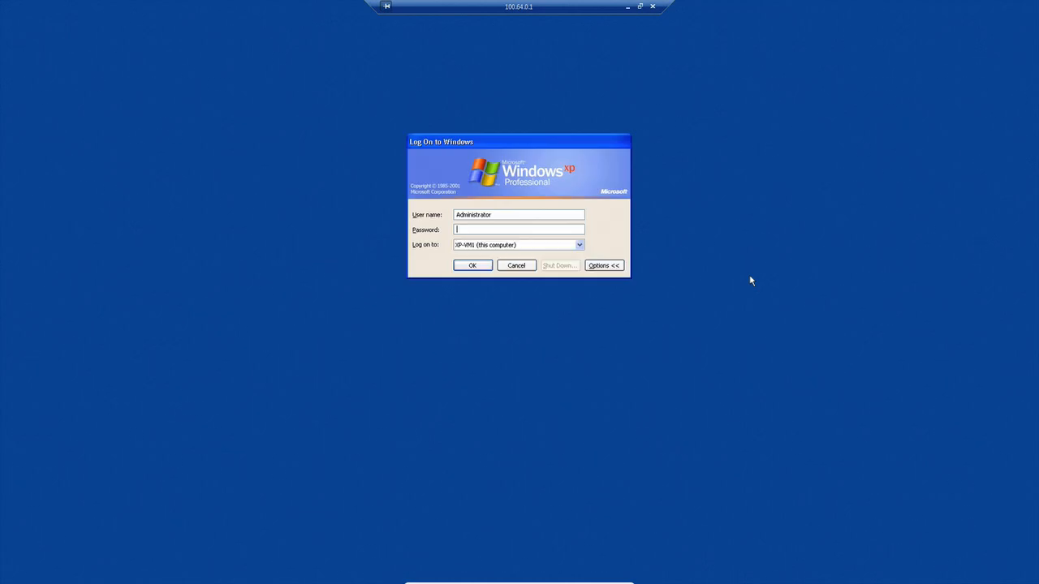
pyautogui.moveTo(596, 173)
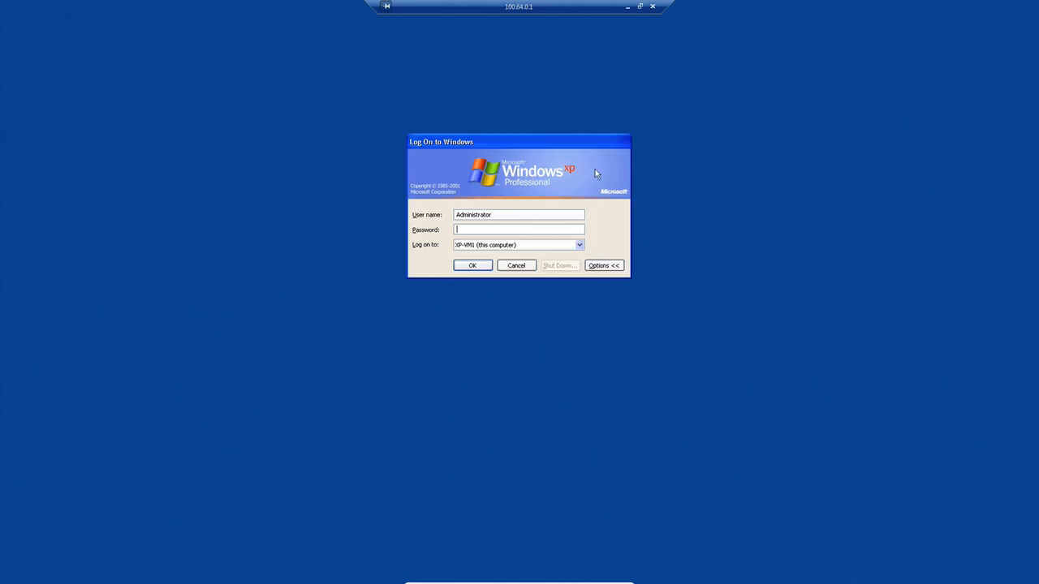
pyautogui.moveTo(658, 54)
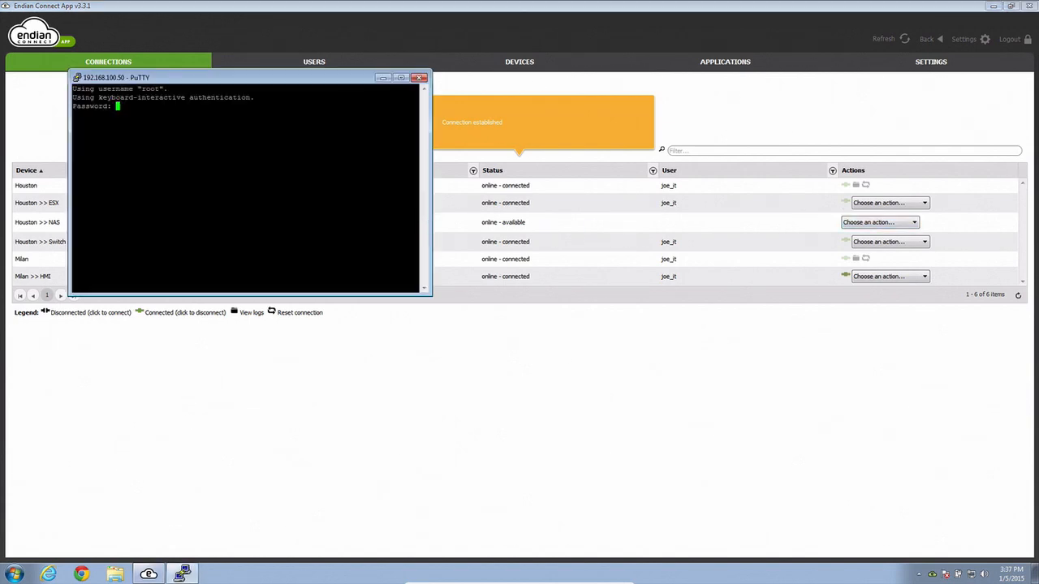
pyautogui.moveTo(319, 70)
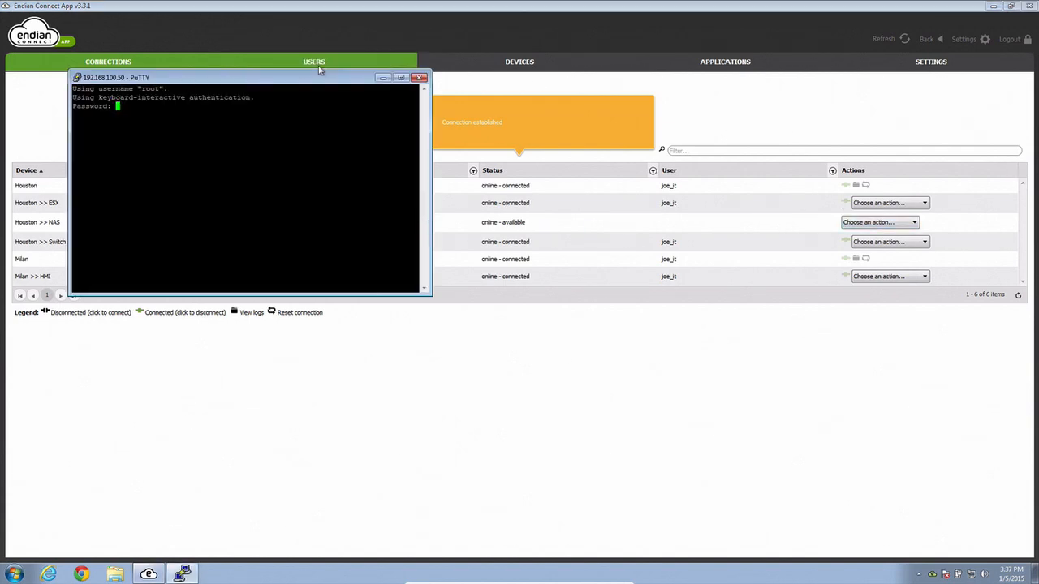
# Close and confirm ending the ESX terminal session, then view the users and groups.
pyautogui.click(418, 78)
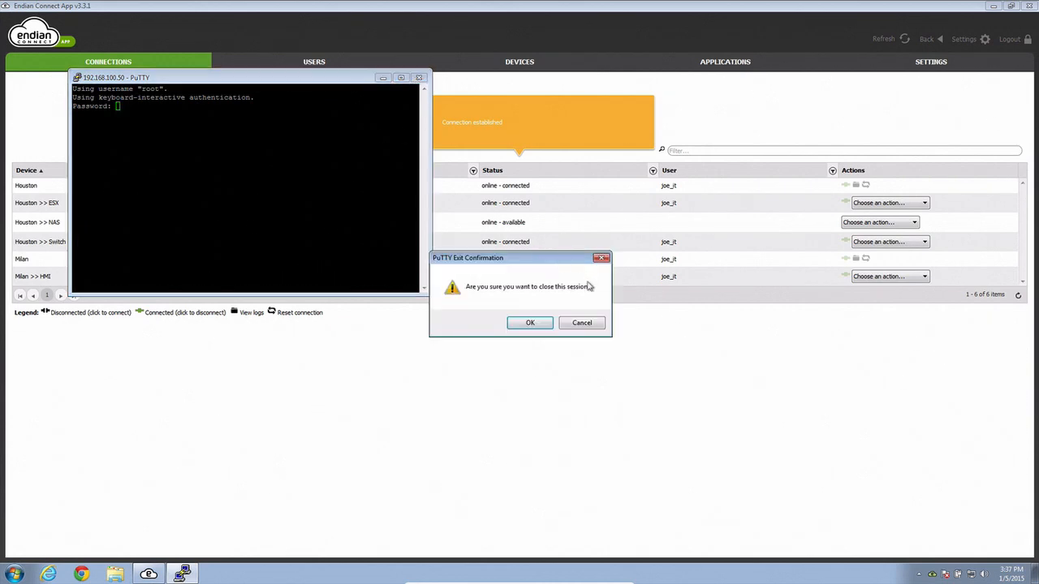
pyautogui.click(530, 323)
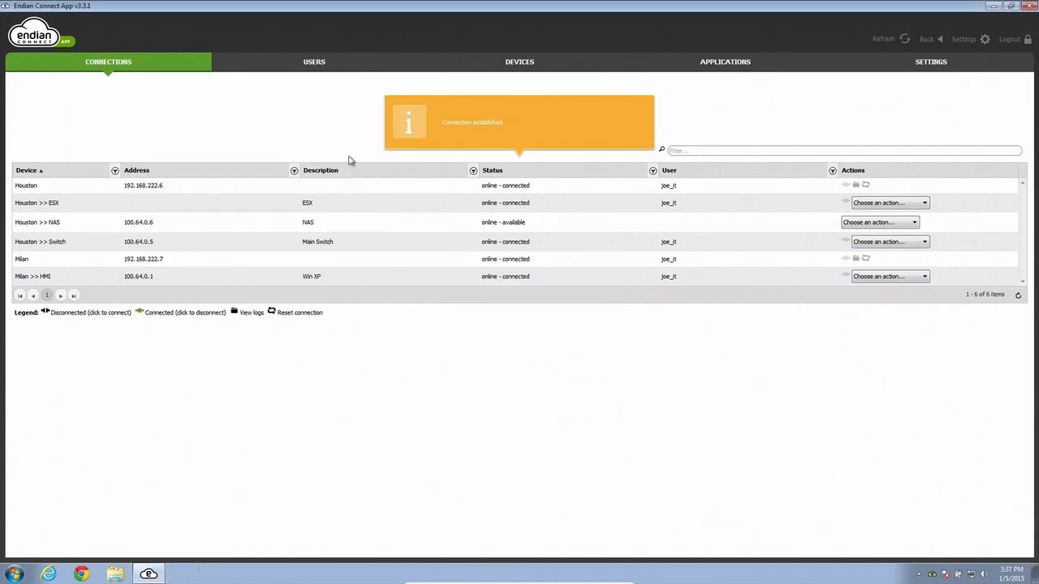
pyautogui.click(314, 62)
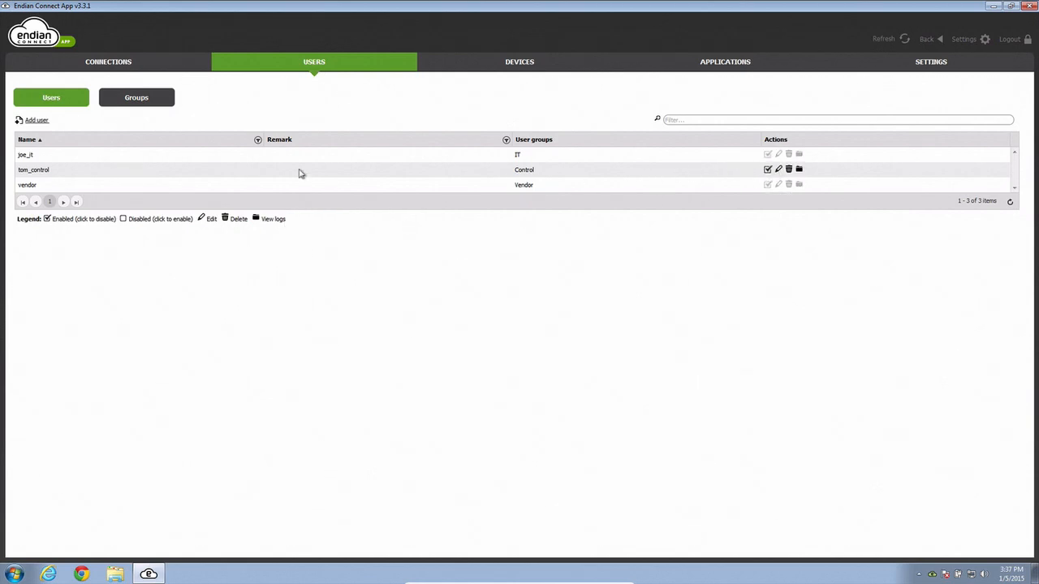
# Review user groups, gateways, device groups and application profiles, then the server settings.
pyautogui.click(136, 98)
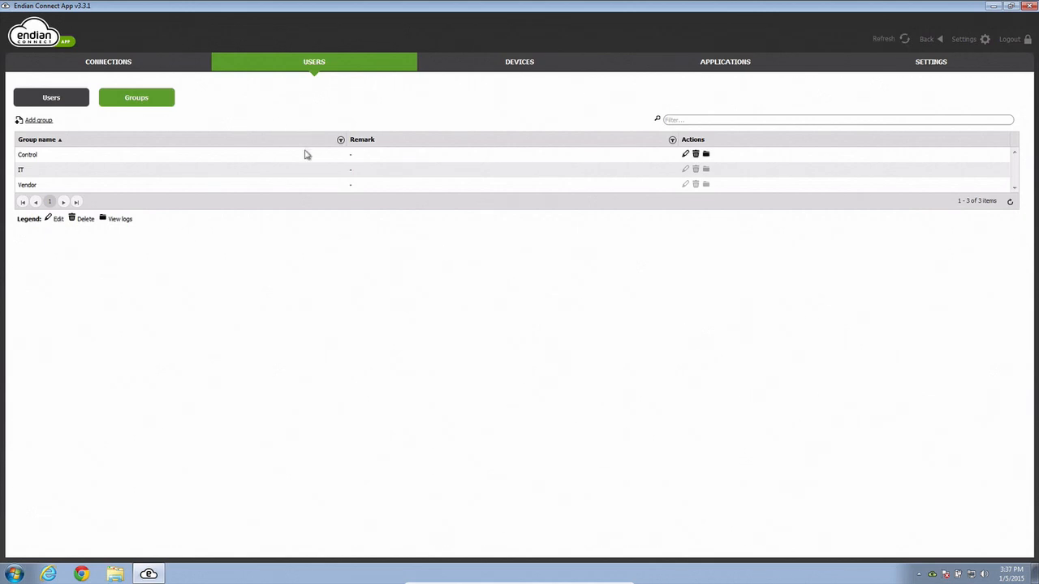
pyautogui.moveTo(512, 70)
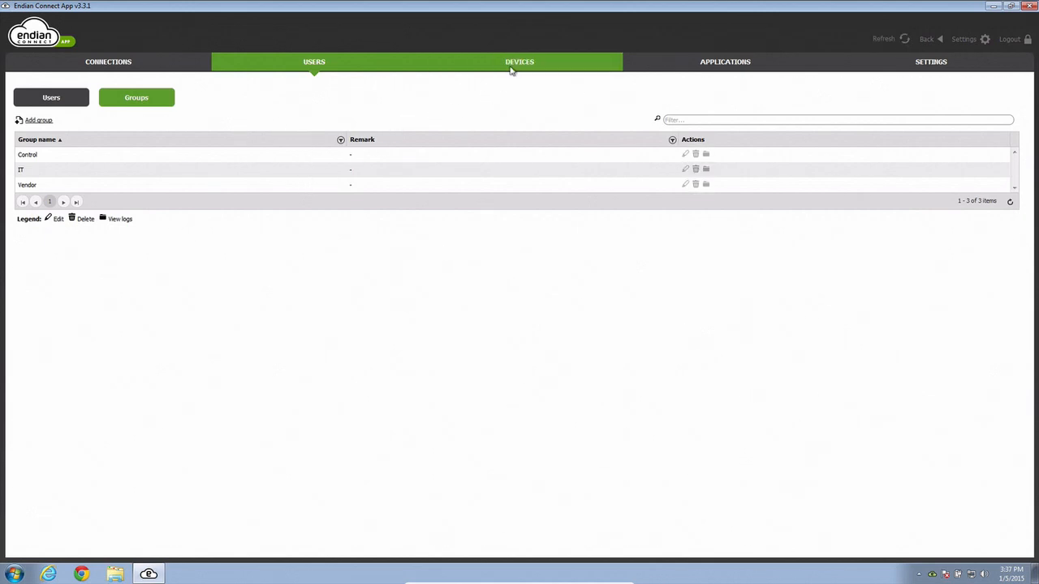
pyautogui.click(518, 62)
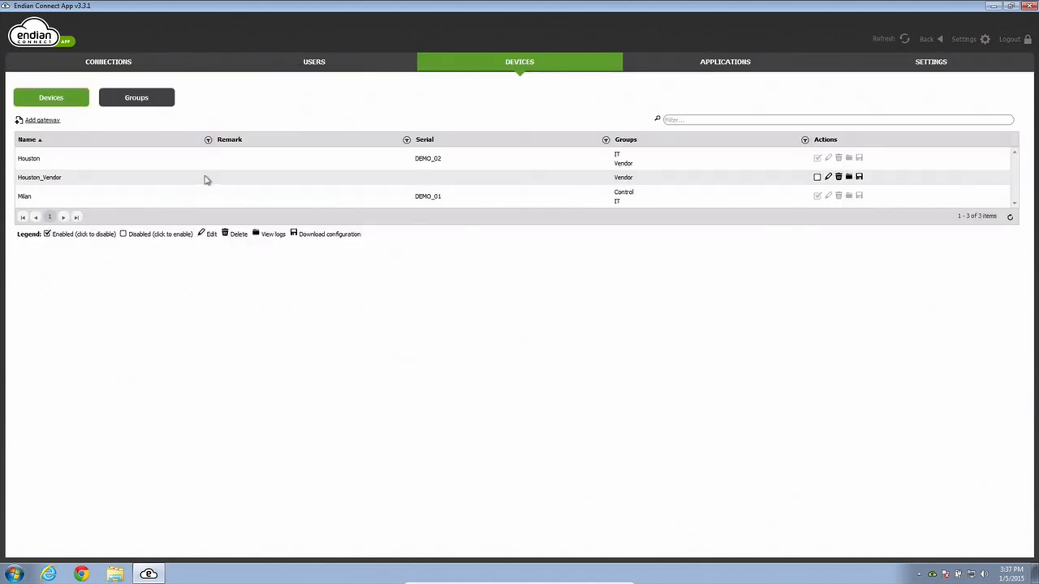
pyautogui.moveTo(200, 165)
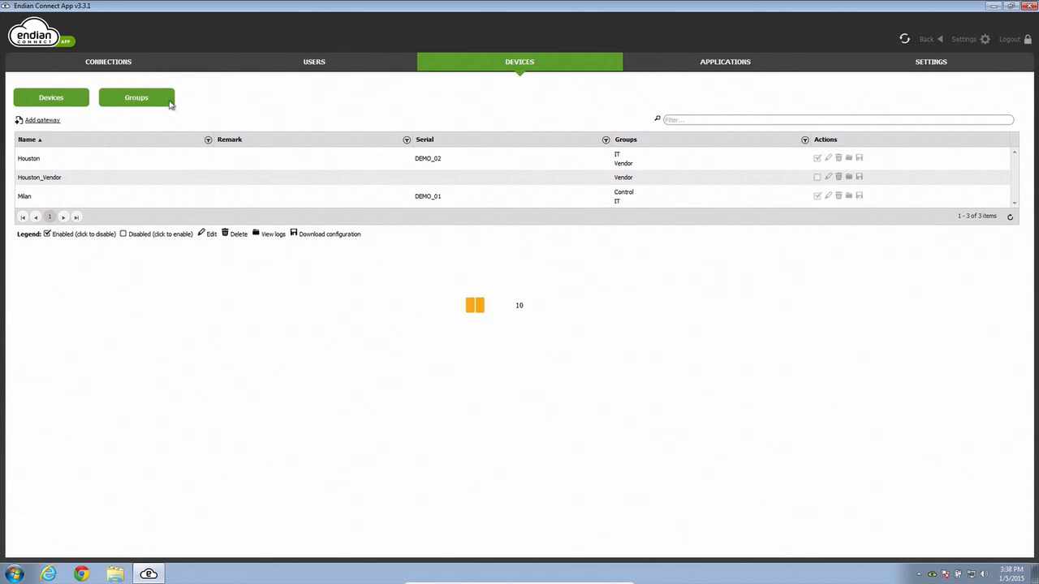
pyautogui.click(137, 97)
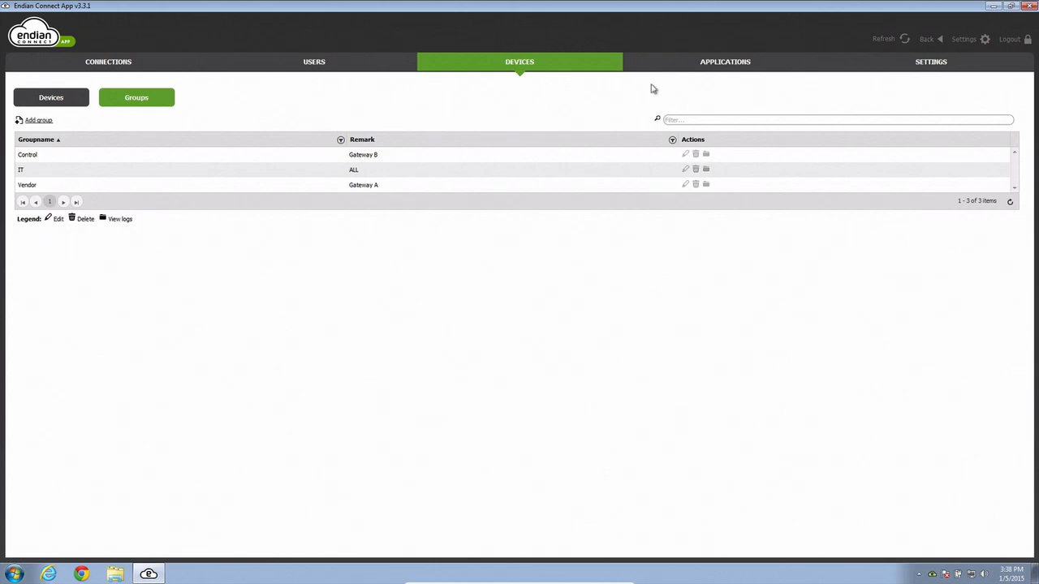
pyautogui.click(724, 61)
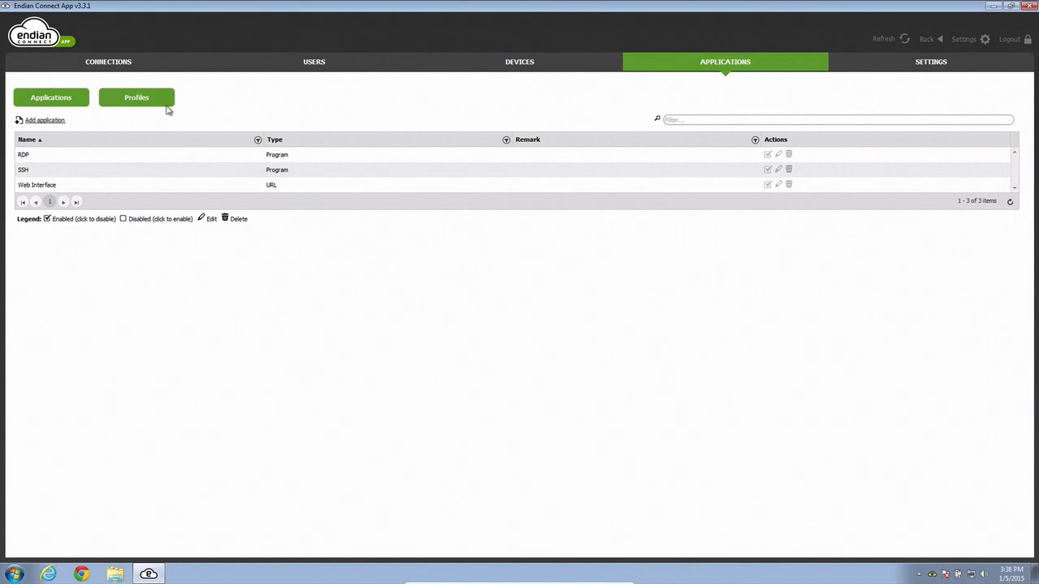
pyautogui.click(136, 97)
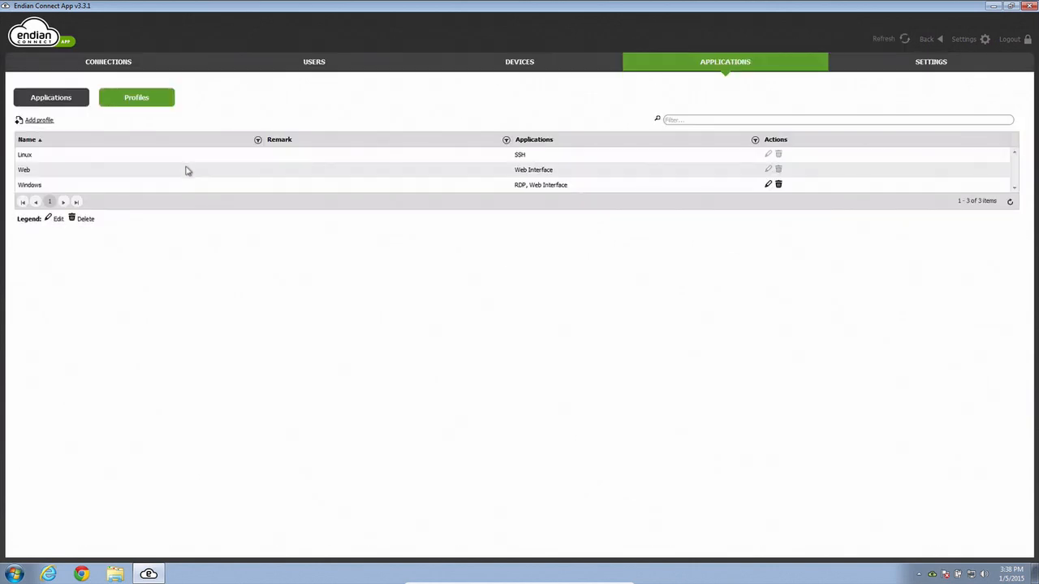
pyautogui.moveTo(191, 160)
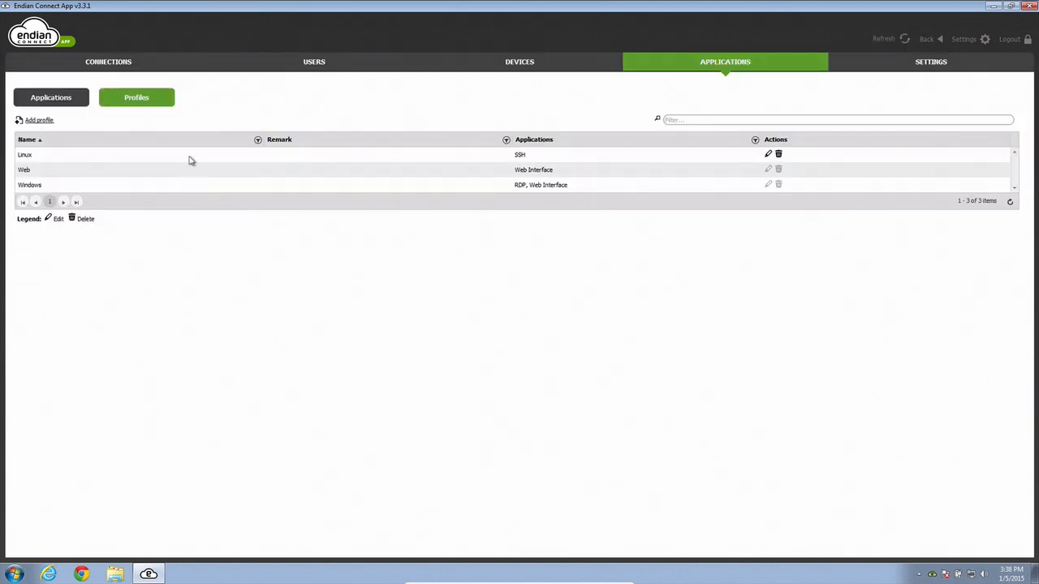
pyautogui.moveTo(449, 116)
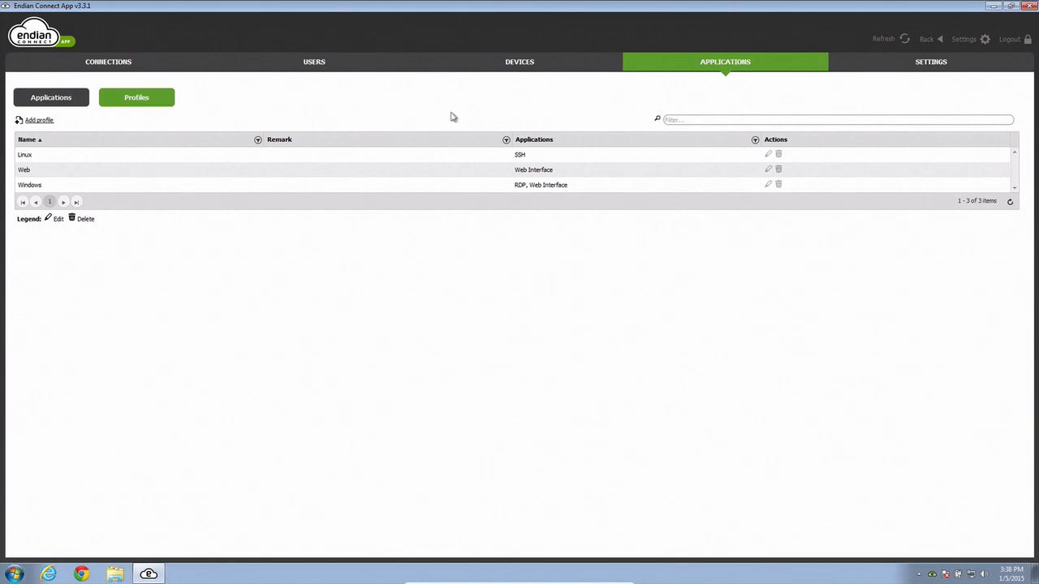
pyautogui.click(933, 61)
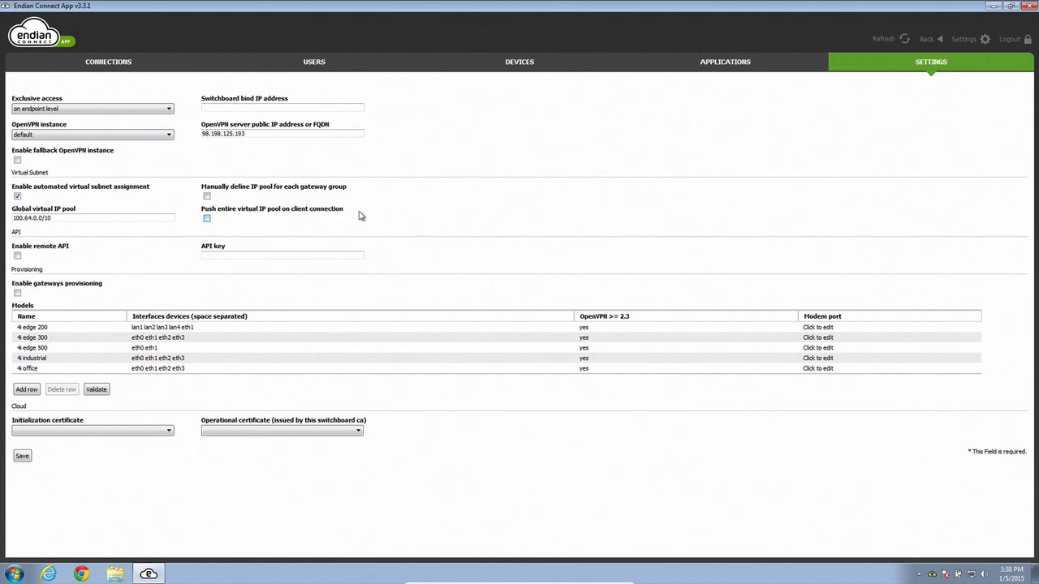
pyautogui.moveTo(355, 216)
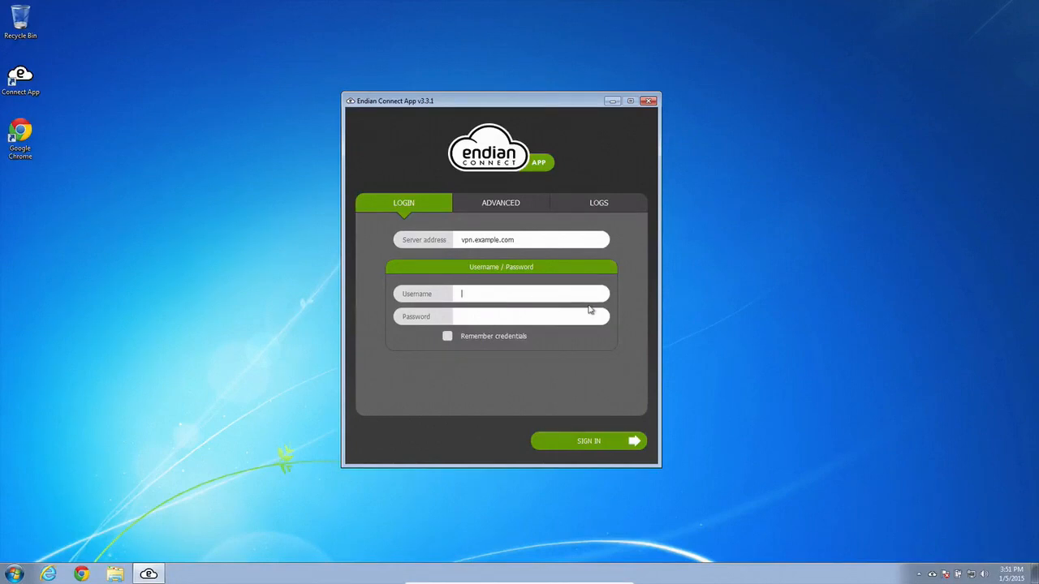
# Enter the tom_control username and password and sign in.
pyautogui.write('tom_control')
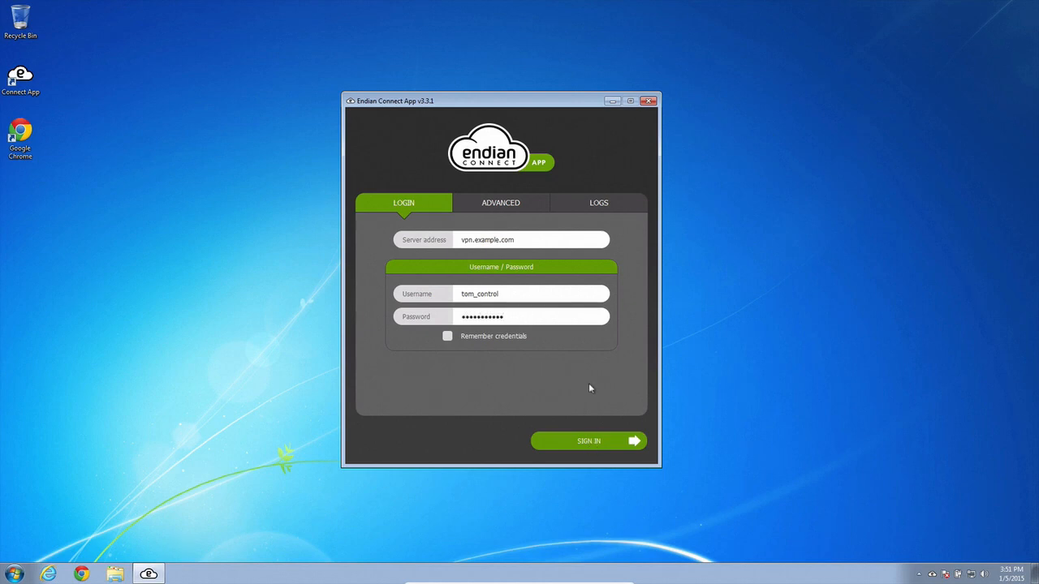
pyautogui.click(588, 441)
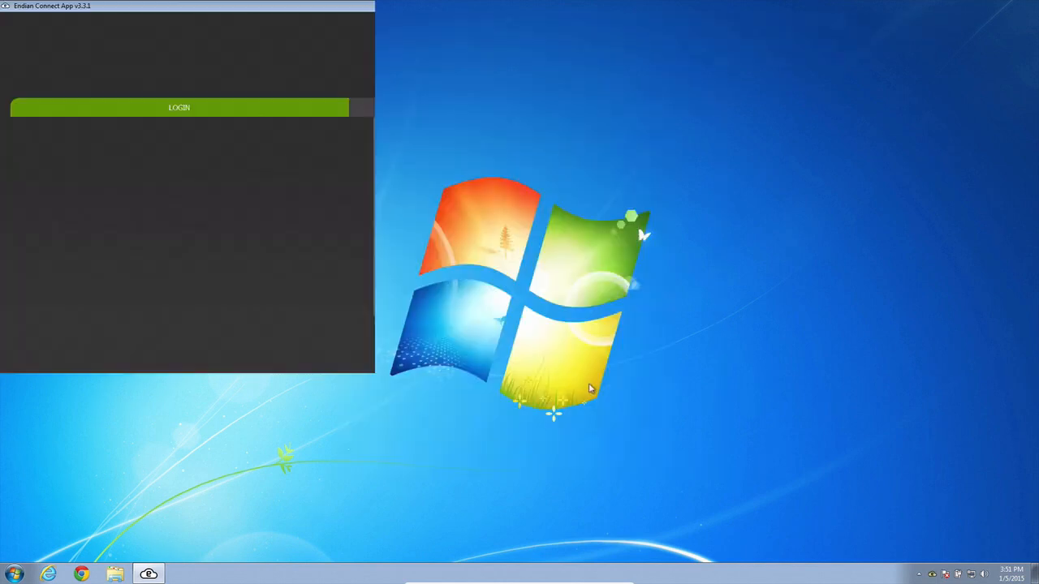
# Open Milan >> HMI's Web Interface as tom_control, then view the user groups.
pyautogui.click(177, 107)
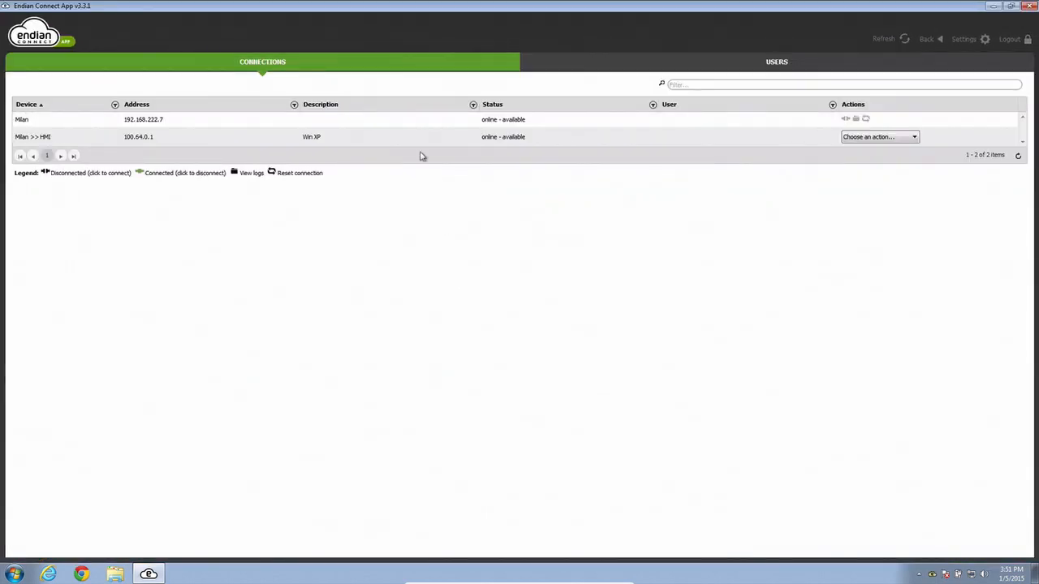
pyautogui.moveTo(68, 128)
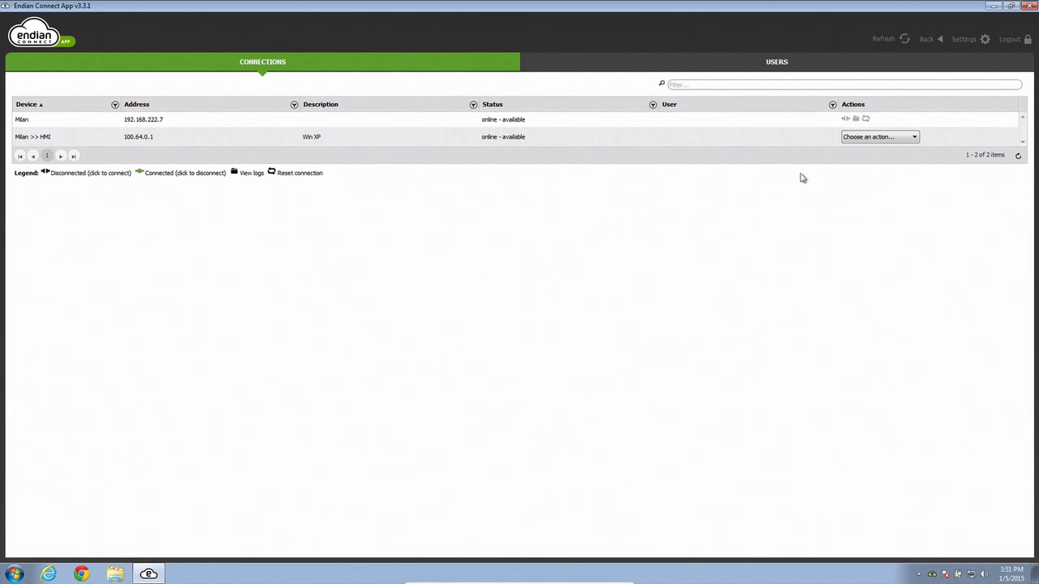
pyautogui.click(879, 136)
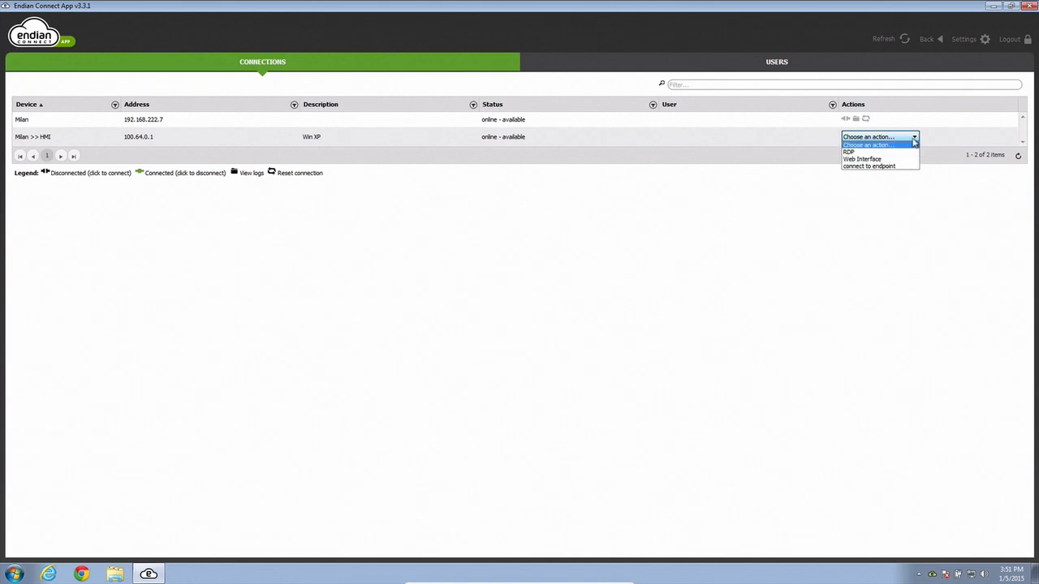
pyautogui.moveTo(877, 159)
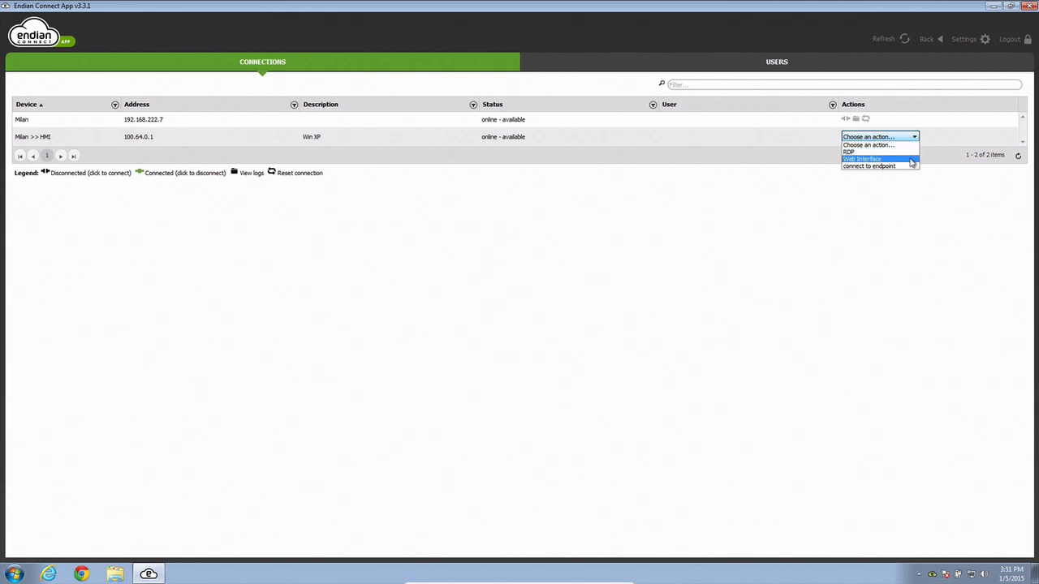
pyautogui.click(868, 158)
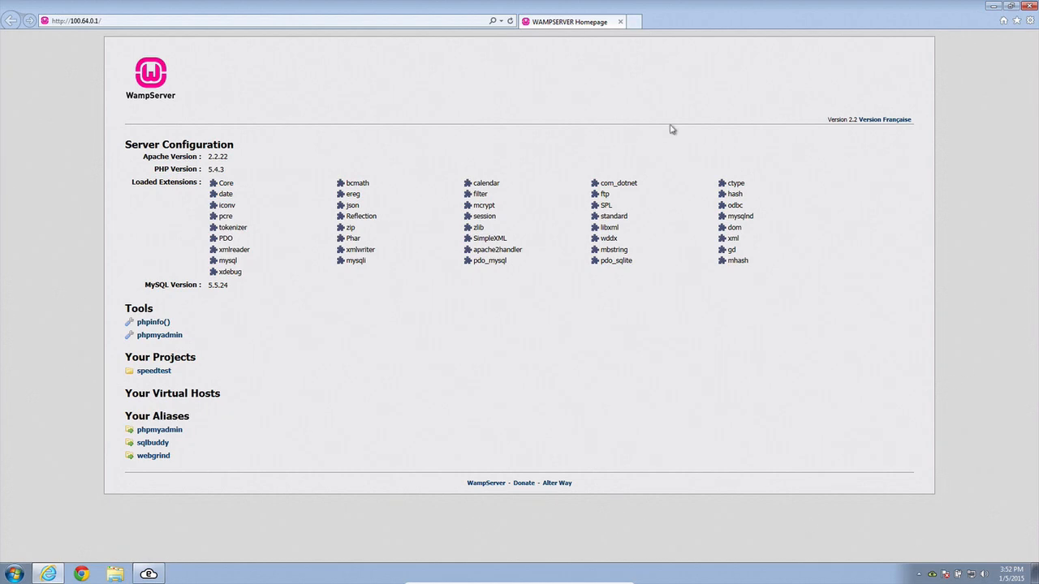
pyautogui.moveTo(1029, 26)
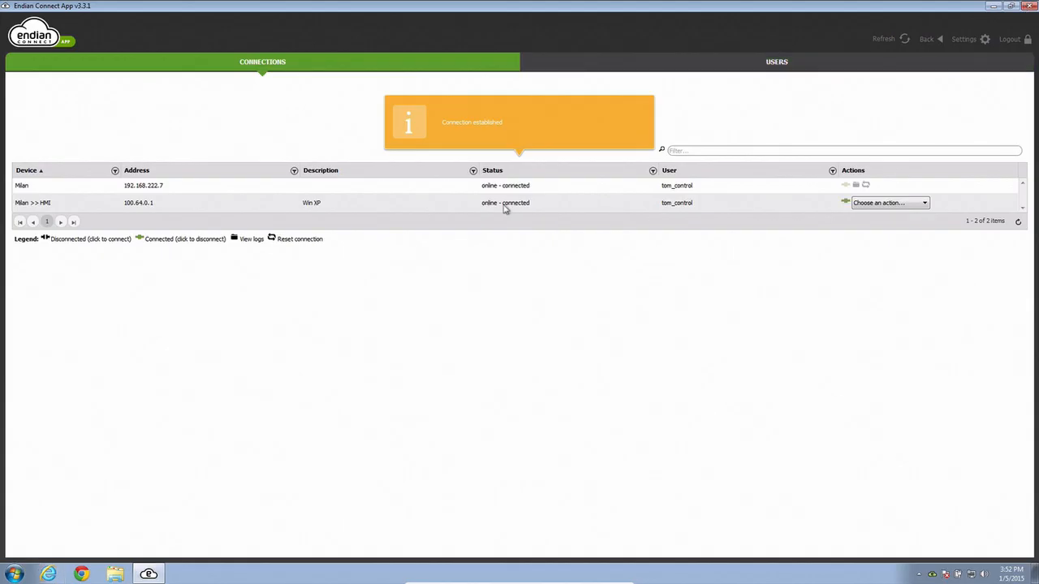
pyautogui.click(776, 61)
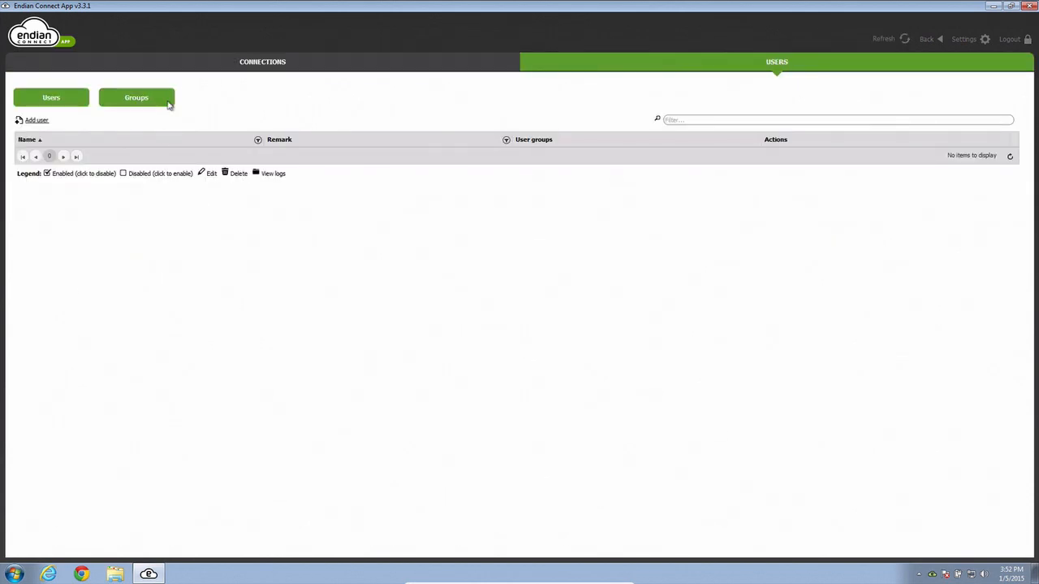
pyautogui.click(137, 98)
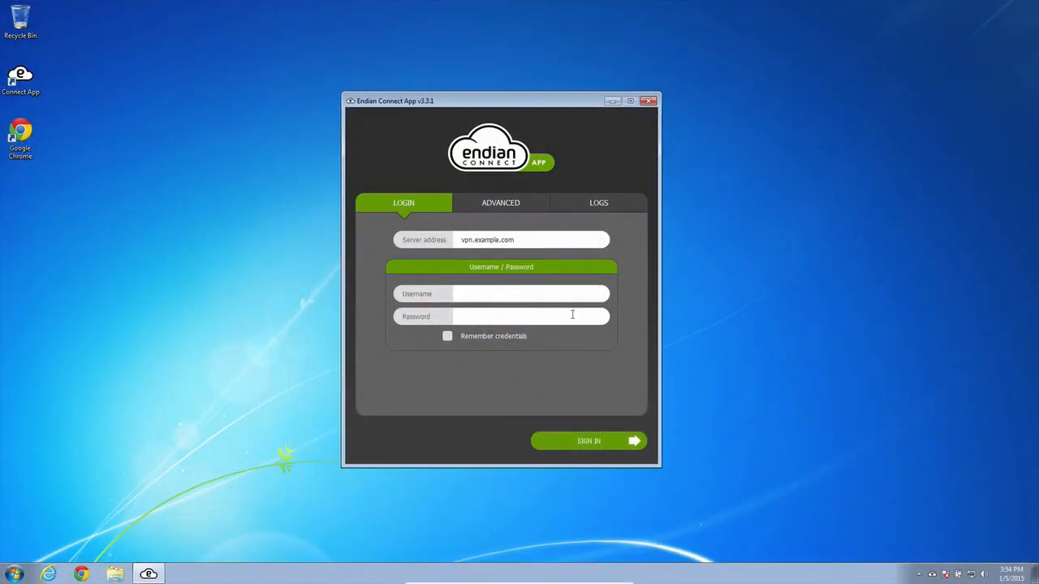
# Enter the vendor username and password and sign in.
pyautogui.write('vendor')
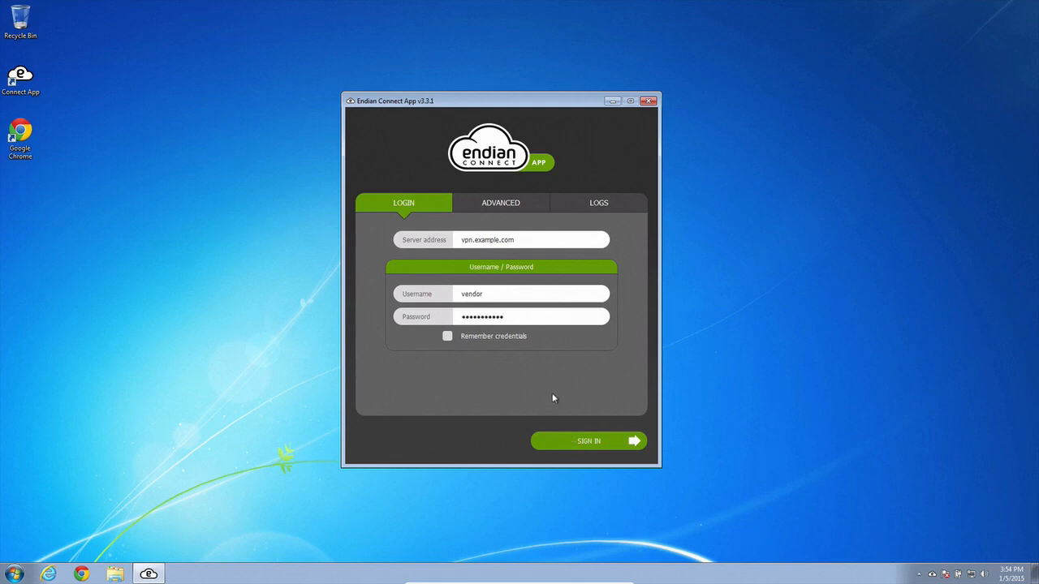
pyautogui.click(589, 441)
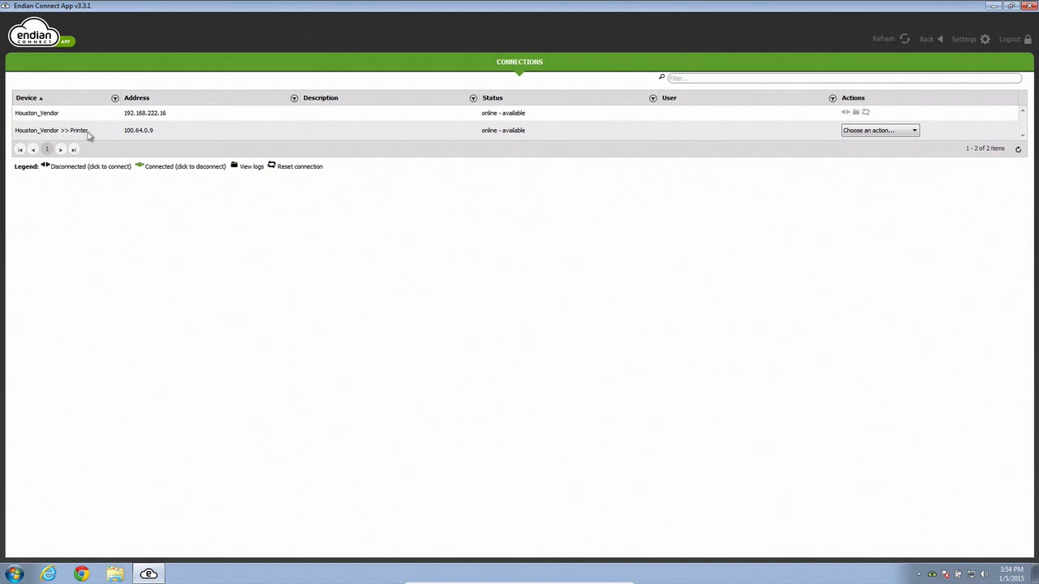
pyautogui.moveTo(96, 138)
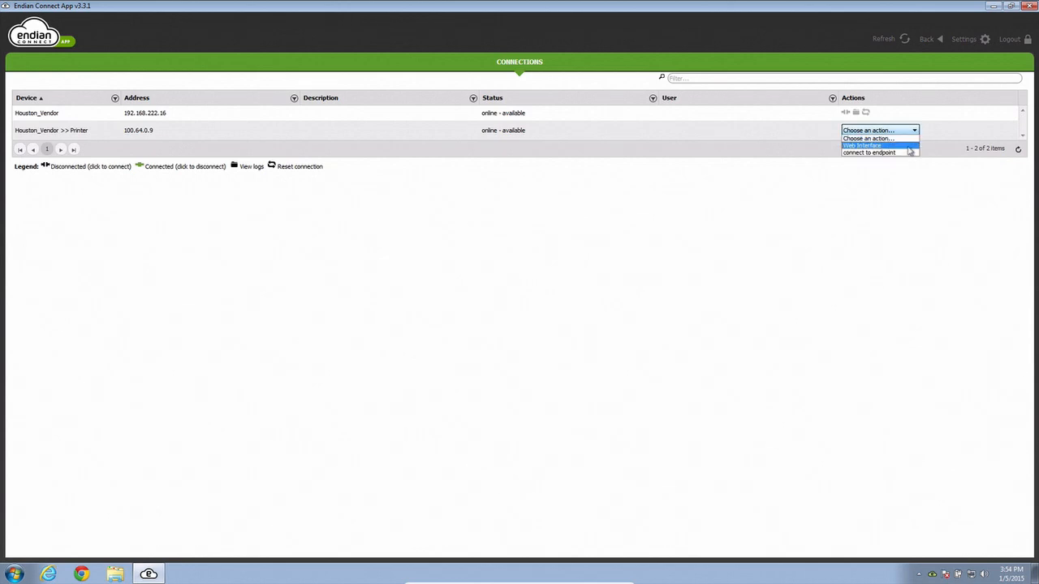
# Start a connection to the Houston_Vendor >> Printer device.
pyautogui.click(869, 146)
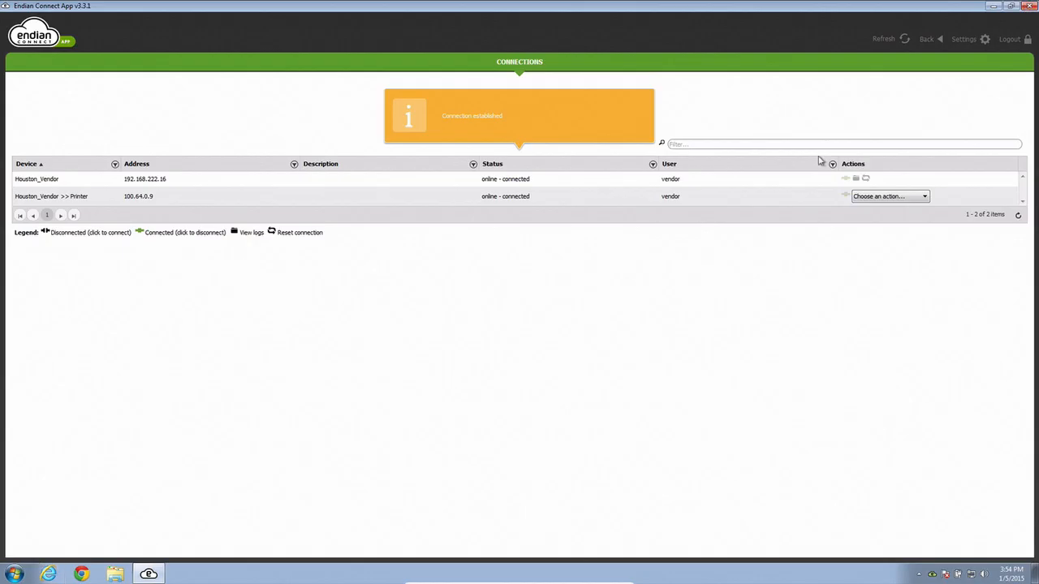
pyautogui.moveTo(805, 100)
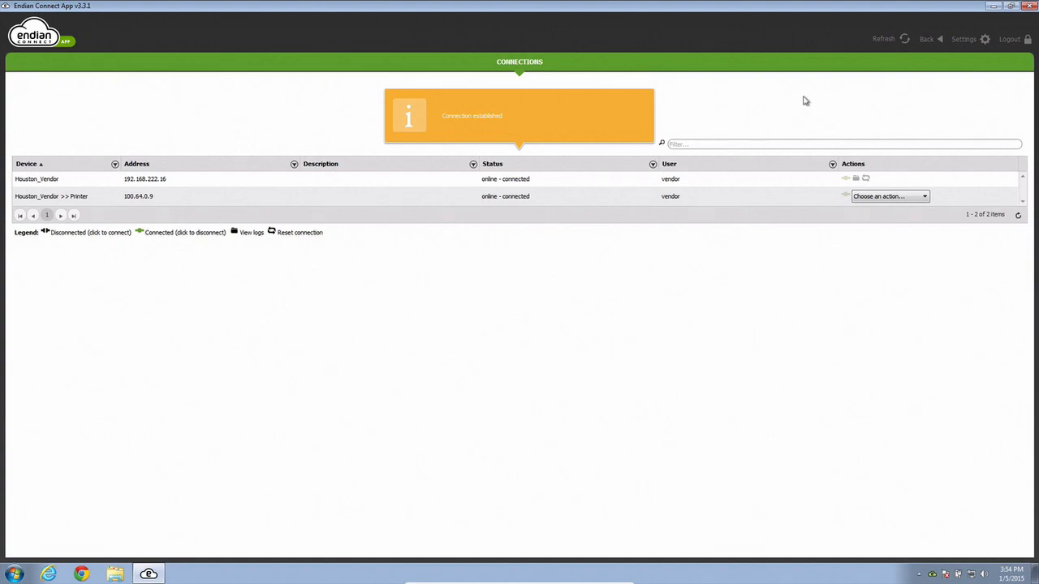